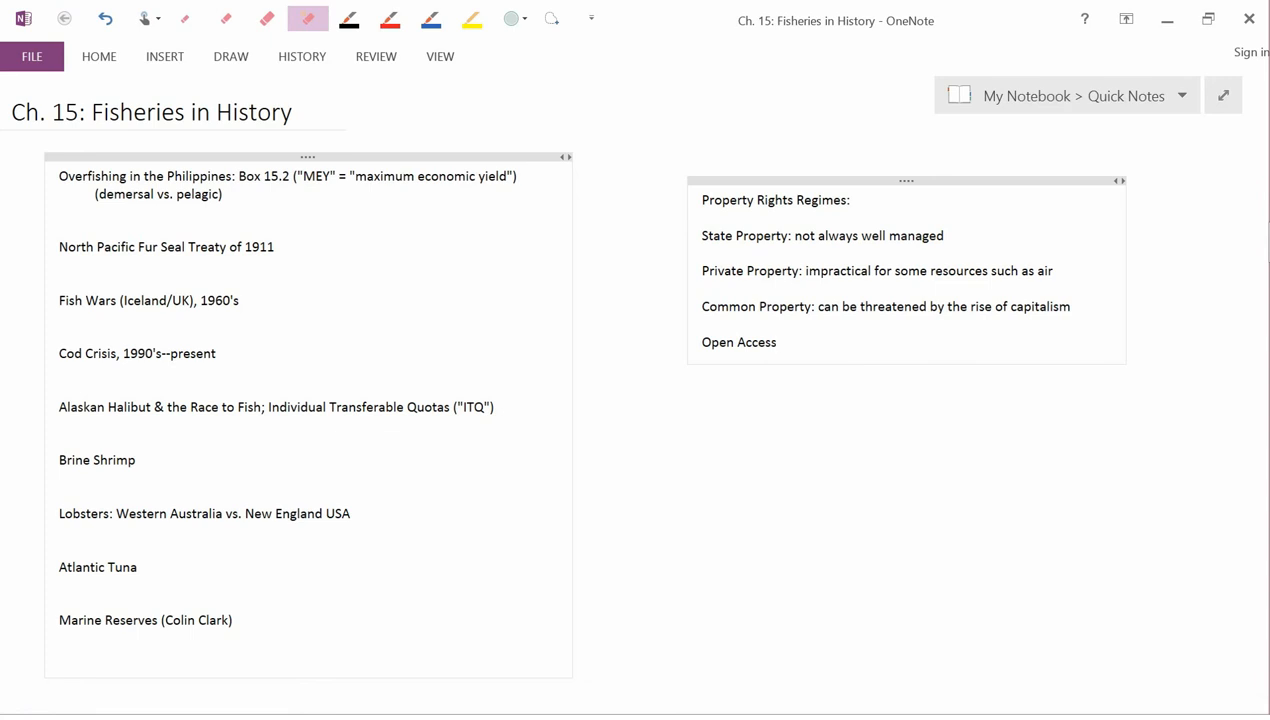
Step: Sketch the graph's two axes, the curved TR line and the straight rising TC line
click(348, 18)
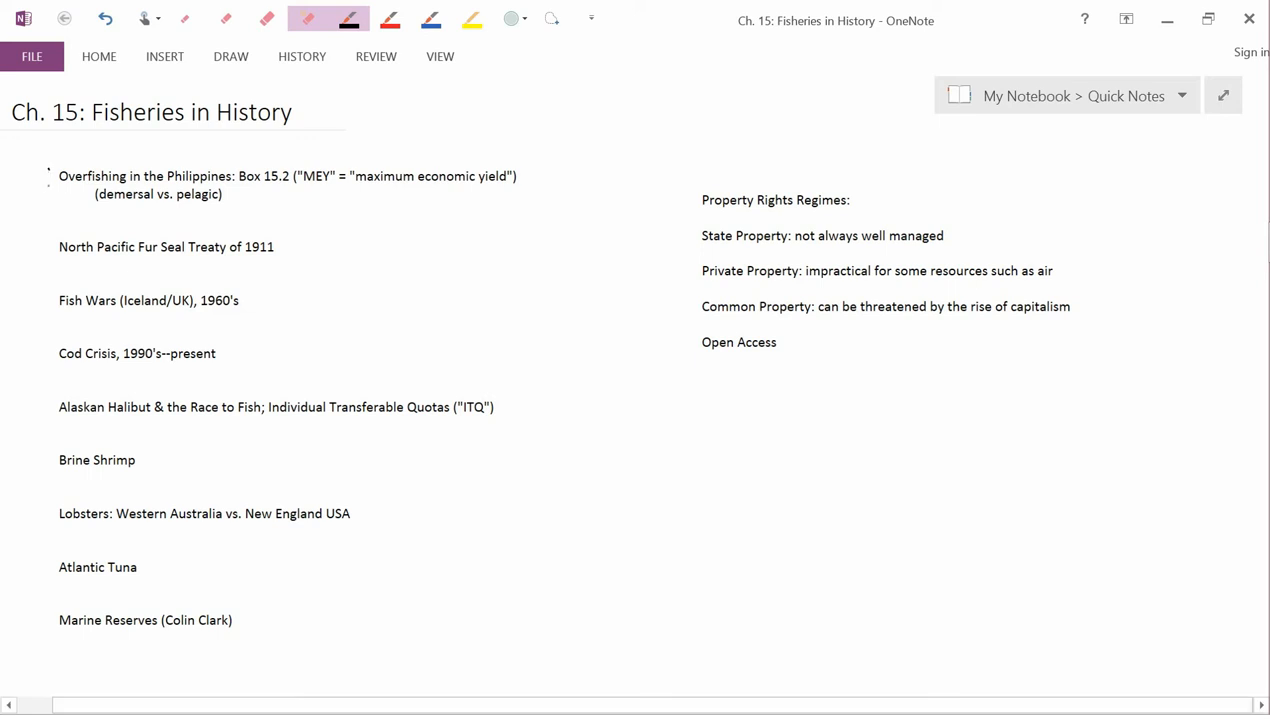
click(48, 180)
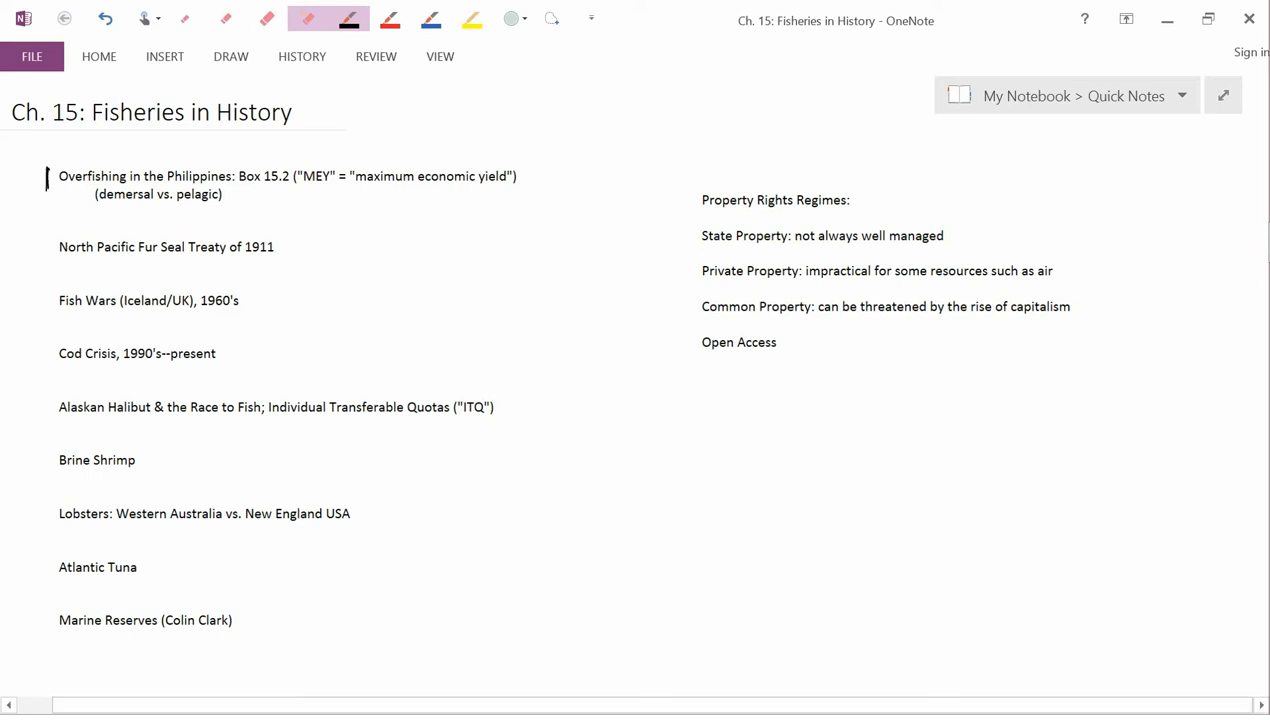
drag(708, 410, 708, 580)
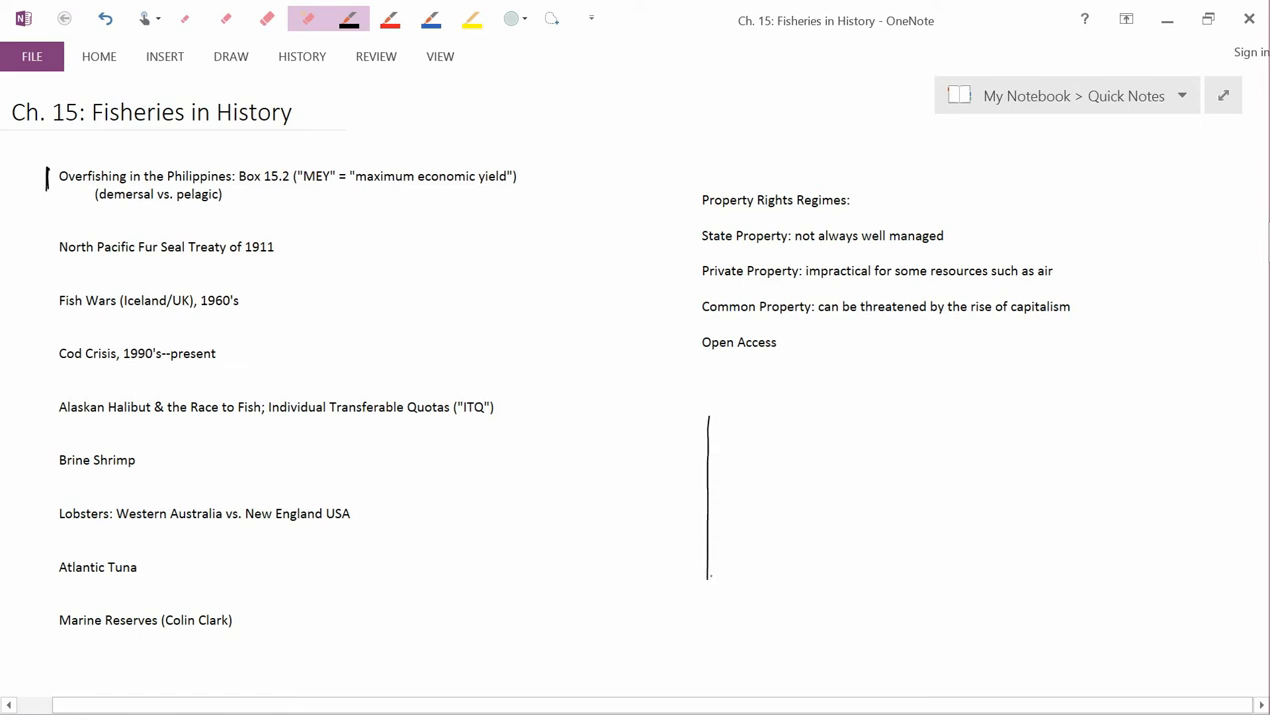
drag(708, 578, 864, 576)
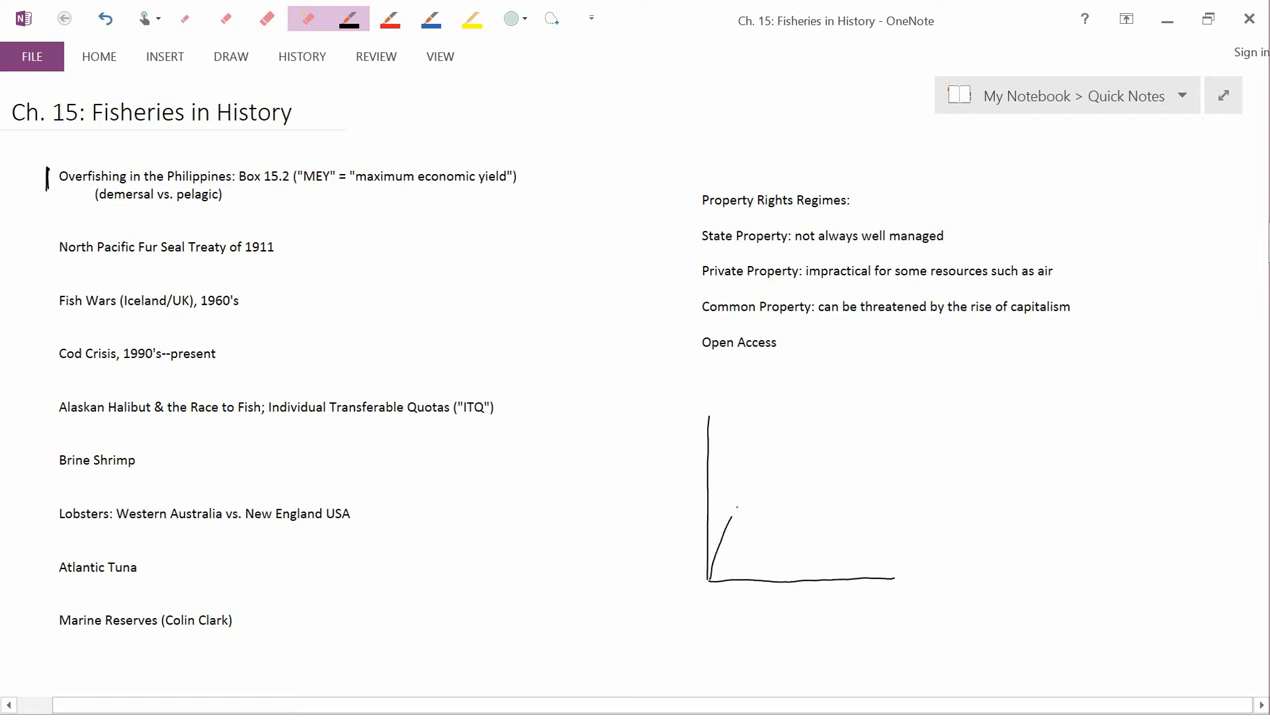
drag(726, 524, 904, 450)
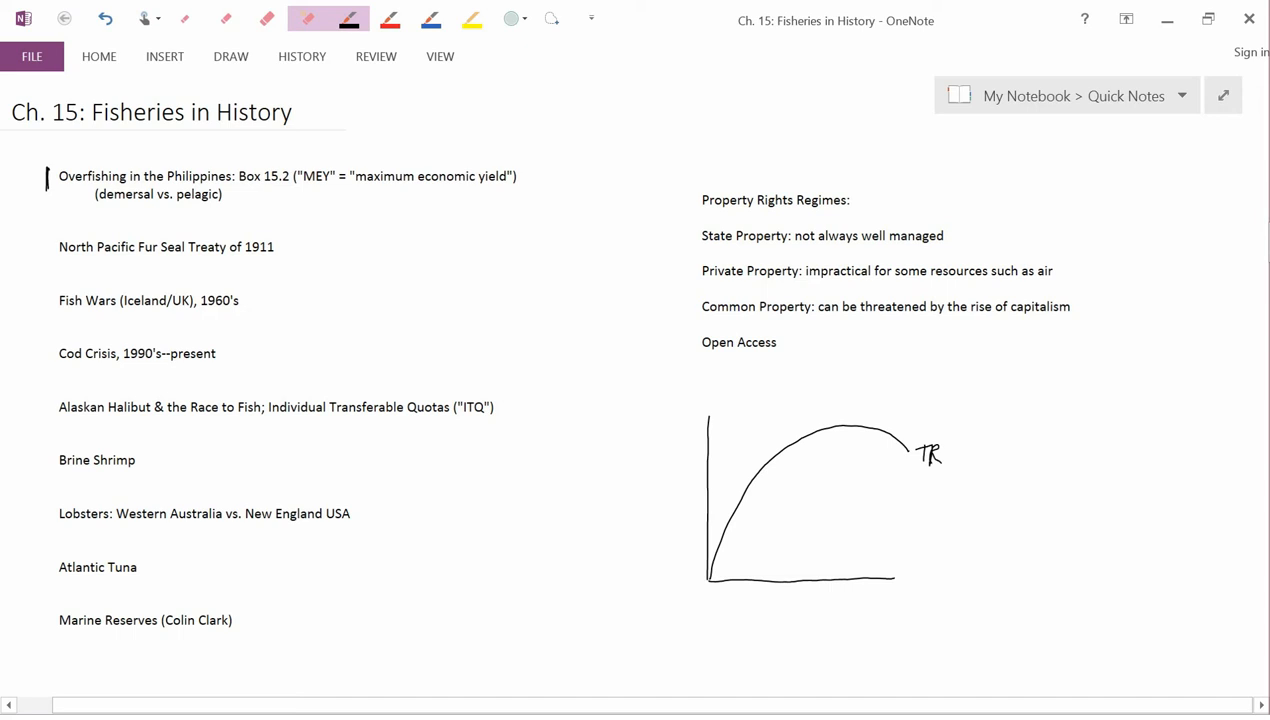
drag(712, 580, 876, 432)
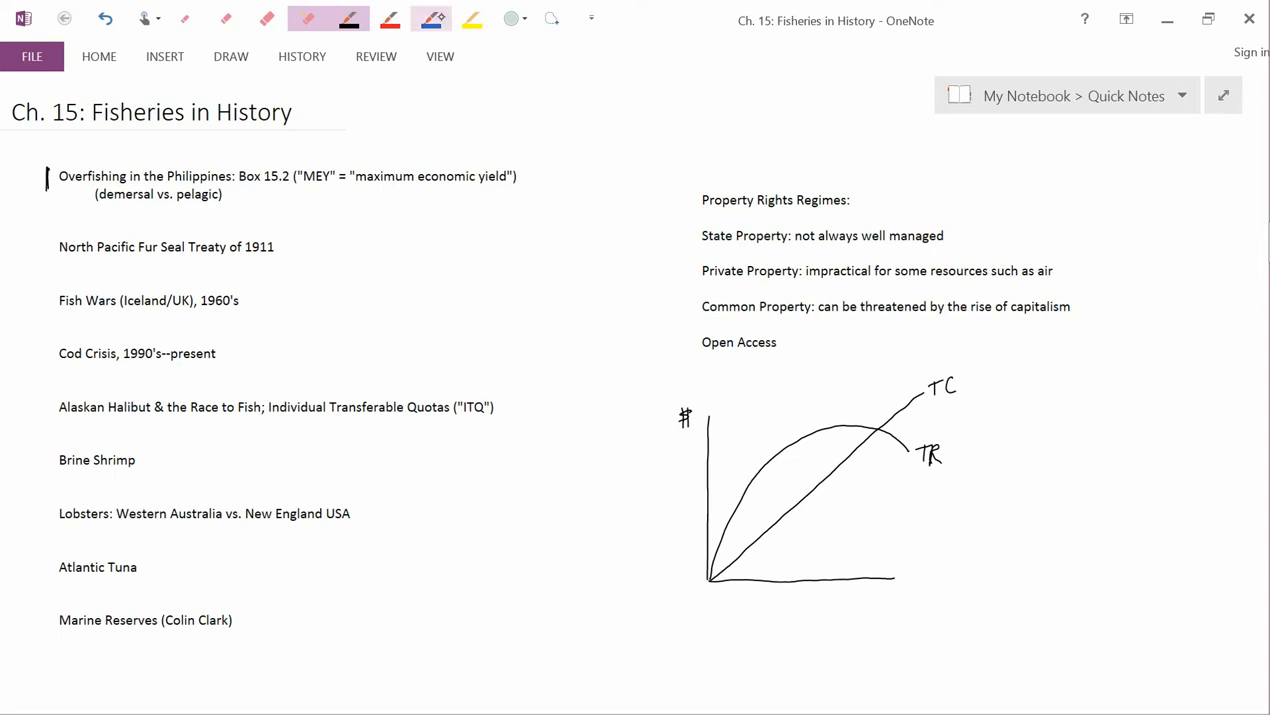
Step: Handwrite 'Effort' beneath the graph's horizontal axis with a different pen
click(430, 18)
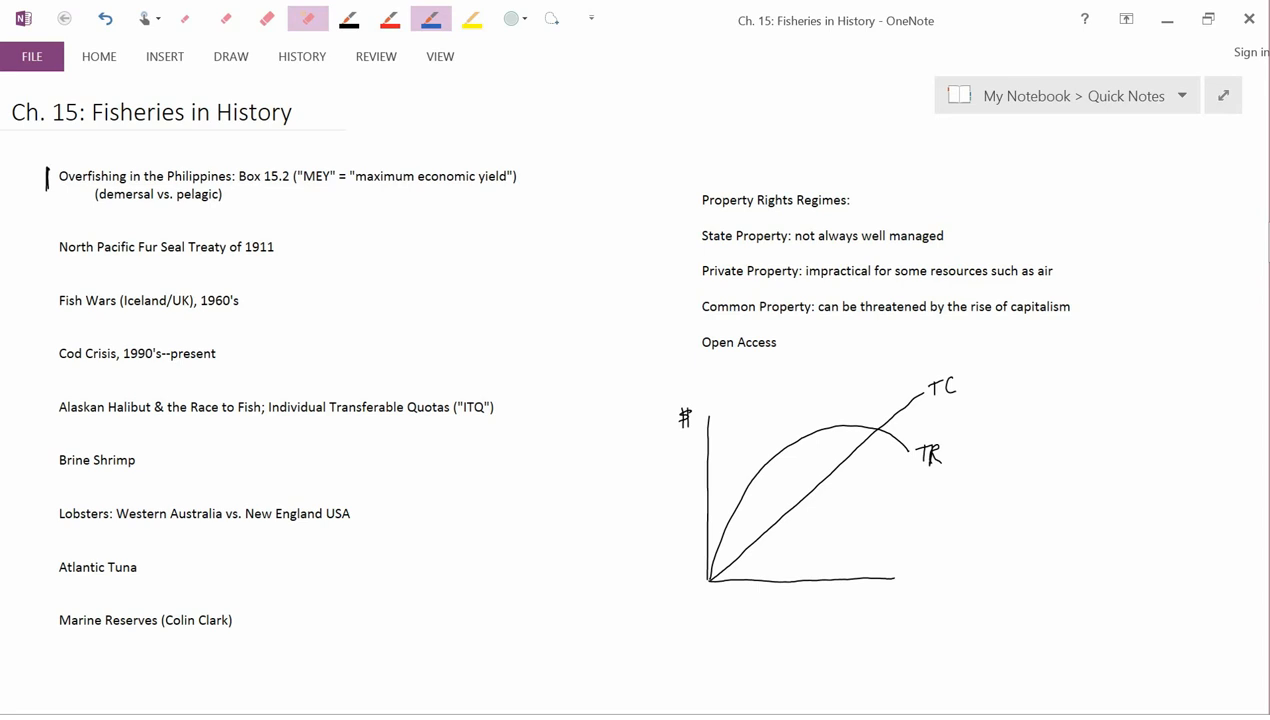
click(348, 18)
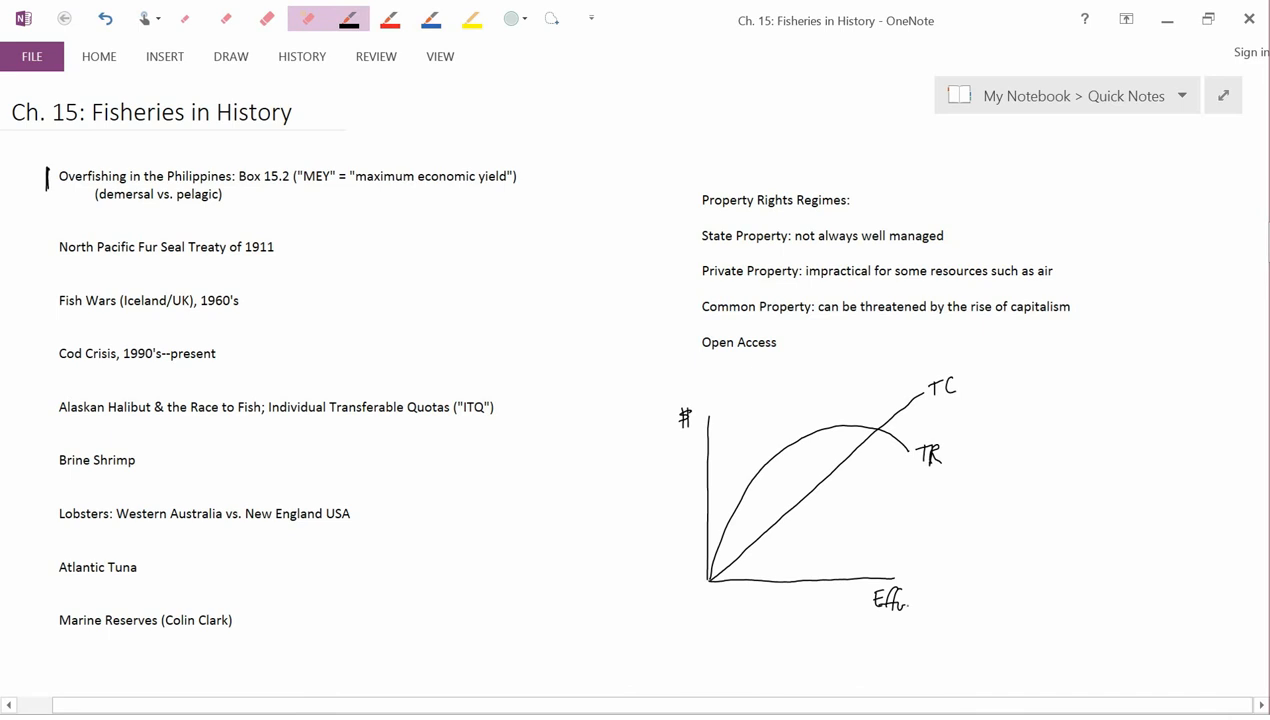
click(896, 600)
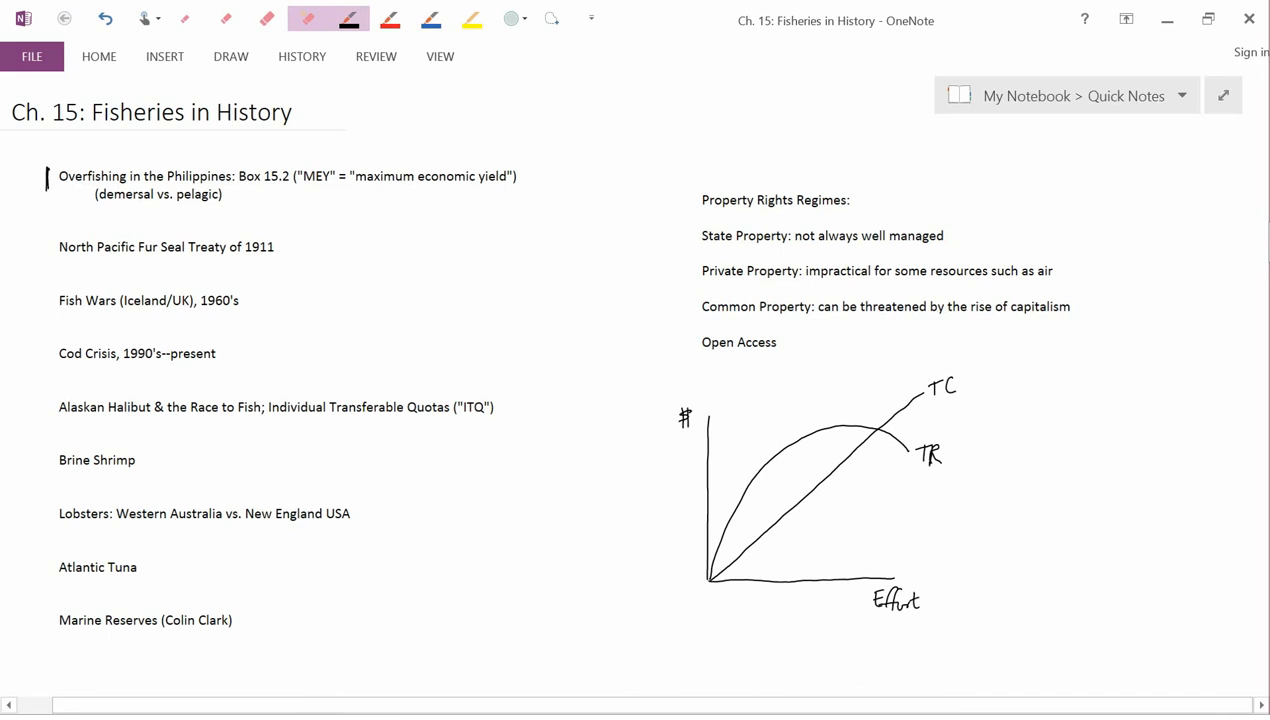
click(388, 18)
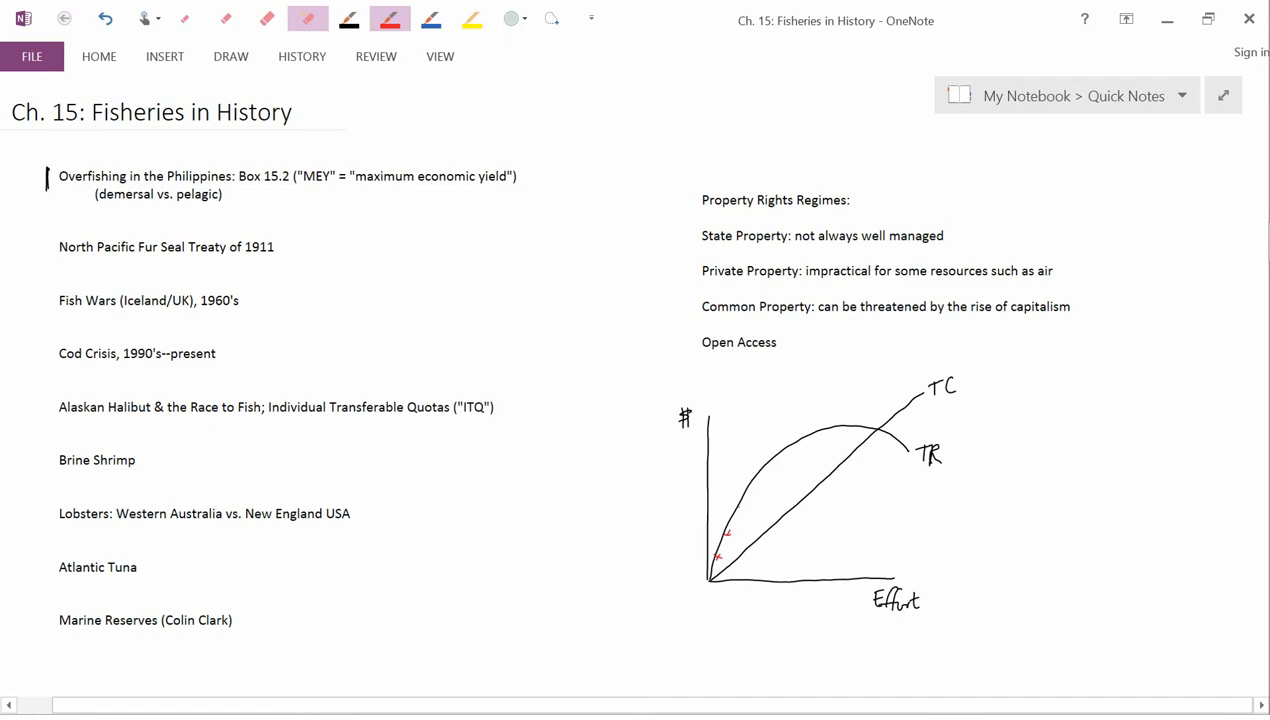
Step: Draw a small red x mark on the TR curve
drag(740, 510, 770, 464)
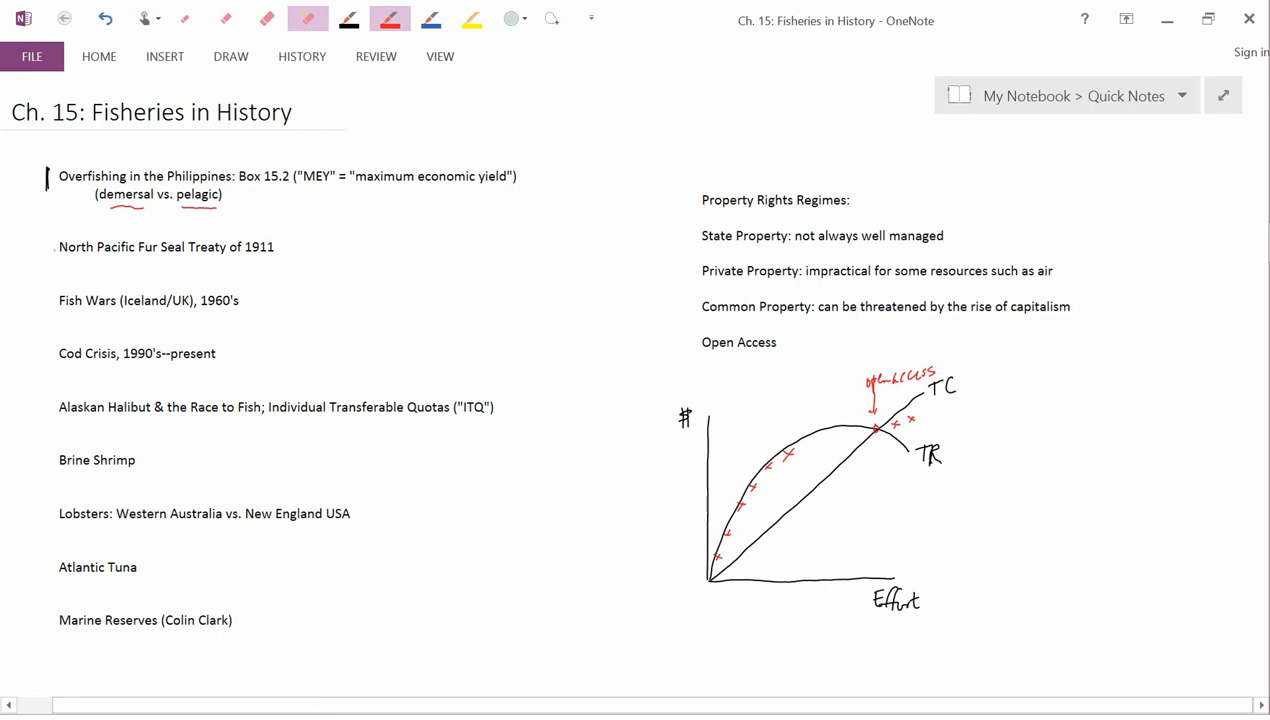
Step: Draw a short red vertical mark left of the North Pacific Fur Seal Treaty of 1911 line
click(56, 248)
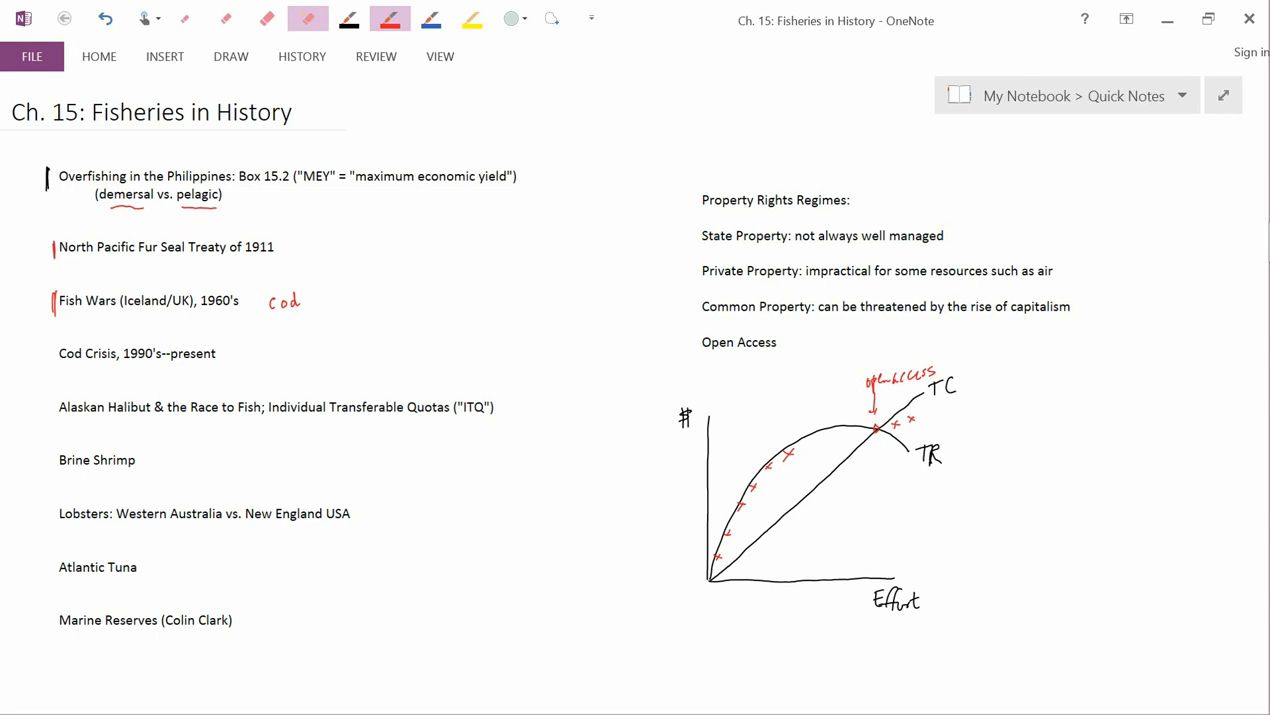
Step: Handwrite 'US vs. Ecuador' beneath the Fish Wars line with the pen
click(348, 18)
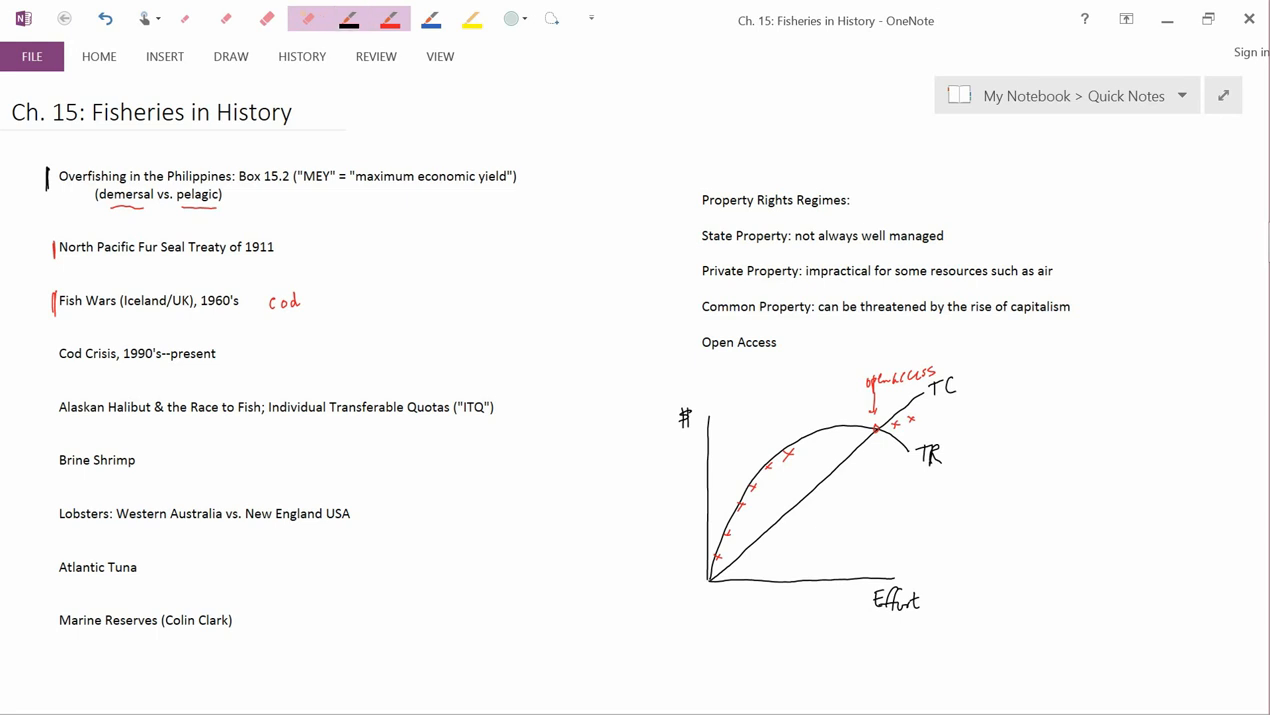
click(348, 18)
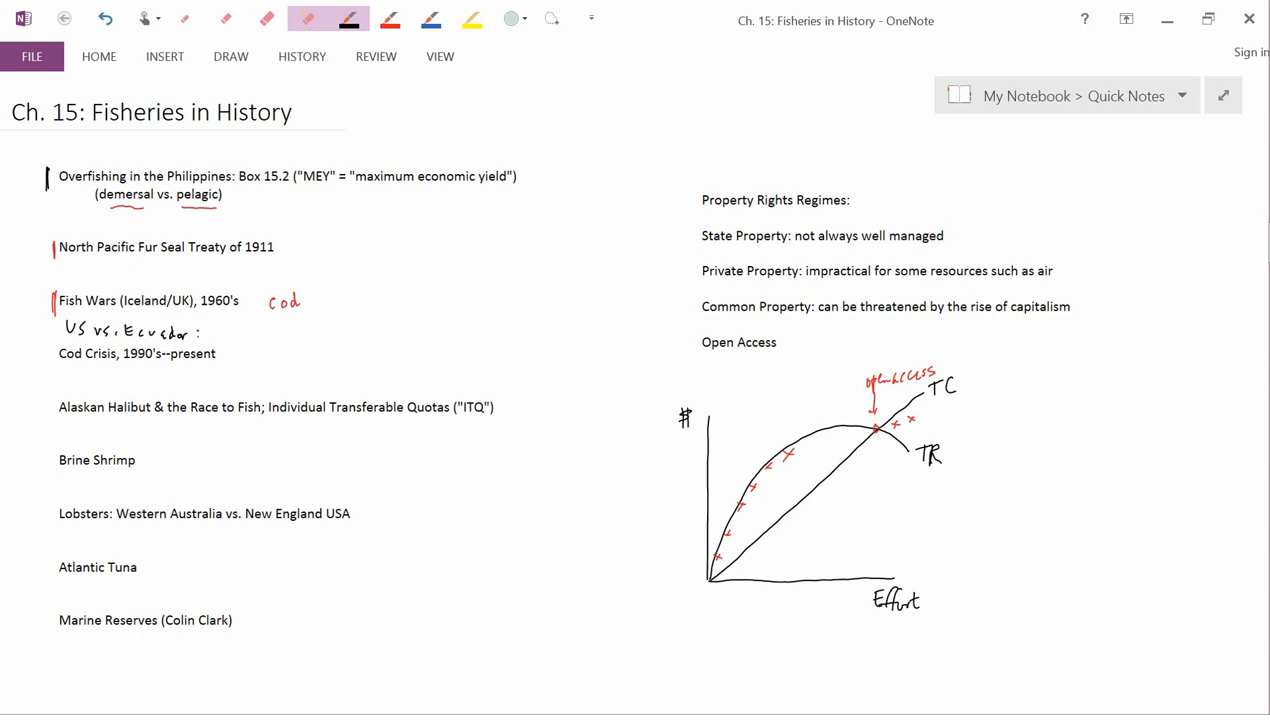
Step: Lengthen the red margin stroke beside Fish Wars (Iceland/UK), 1960's to cover the note below
click(388, 18)
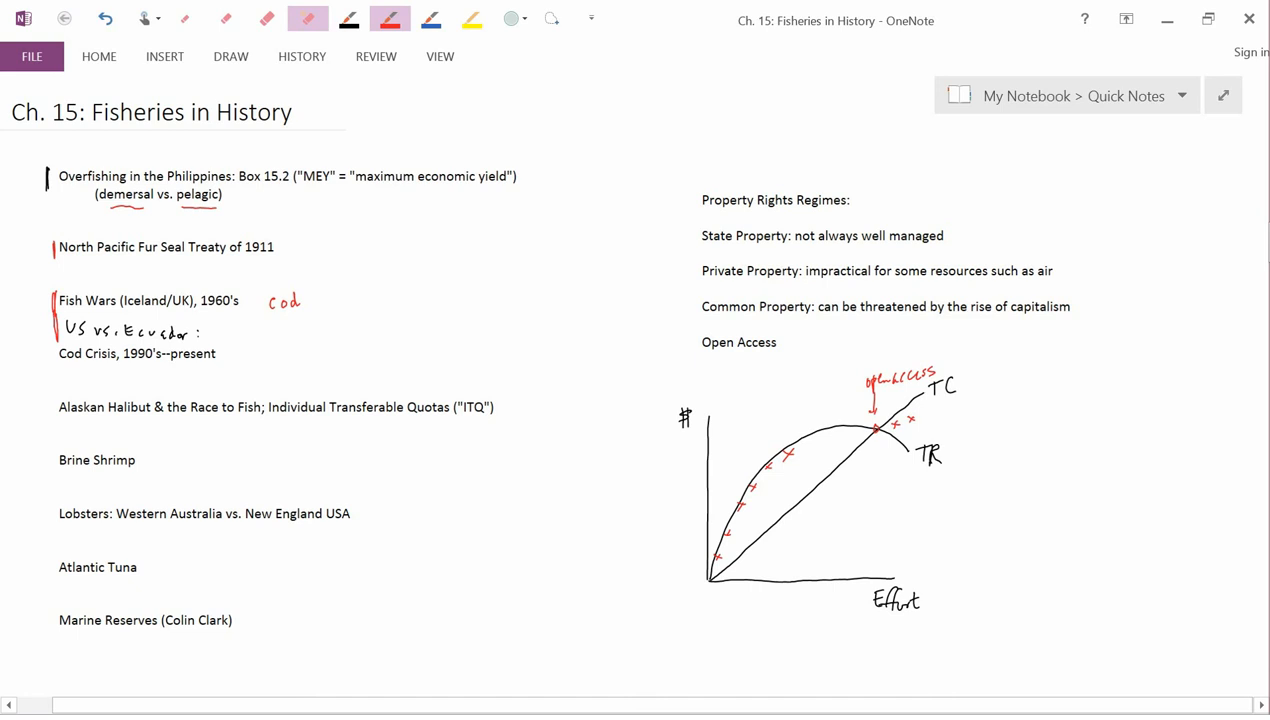
click(348, 18)
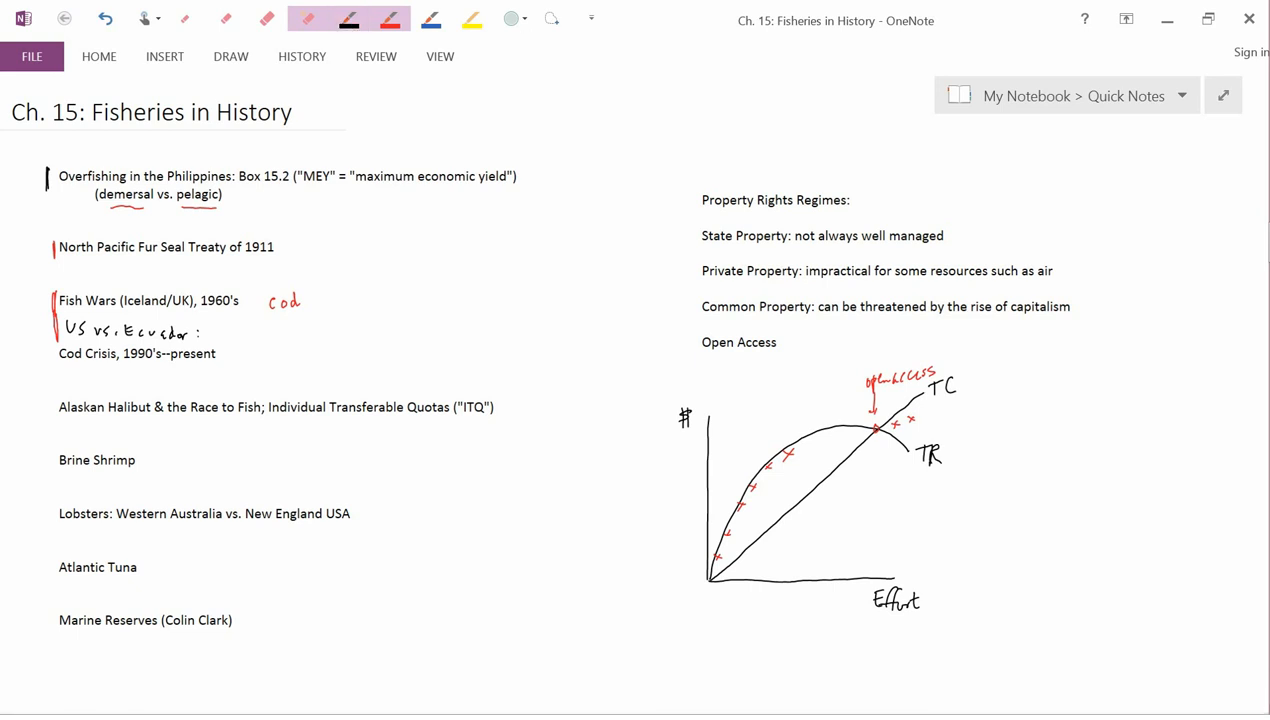
click(348, 18)
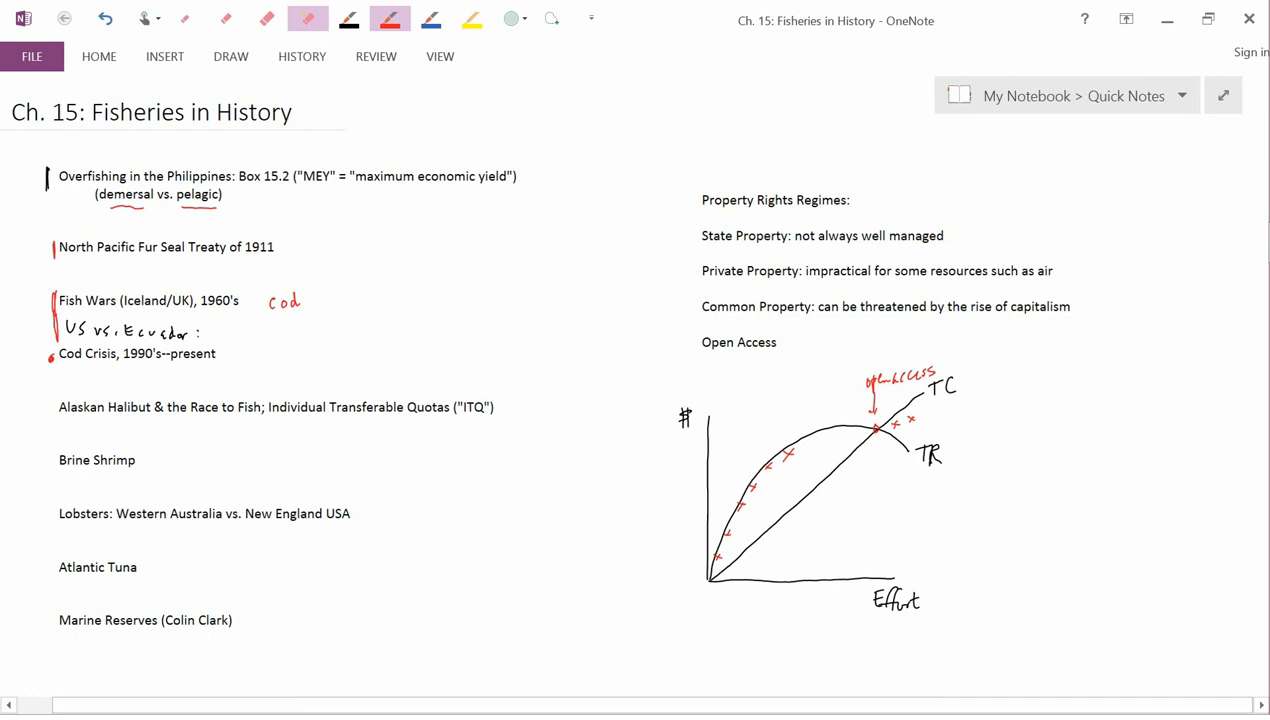
Step: Draw a small red margin mark beside the Cod Crisis, 1990's–present line
click(348, 18)
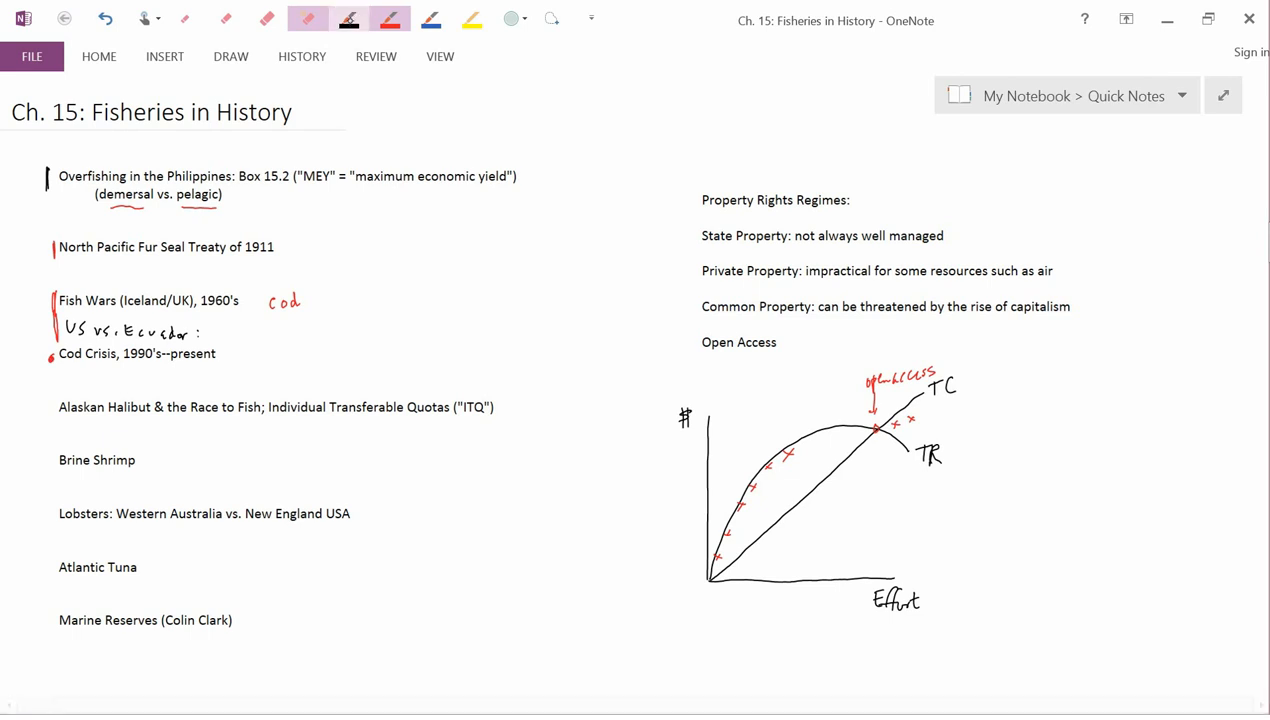
click(348, 18)
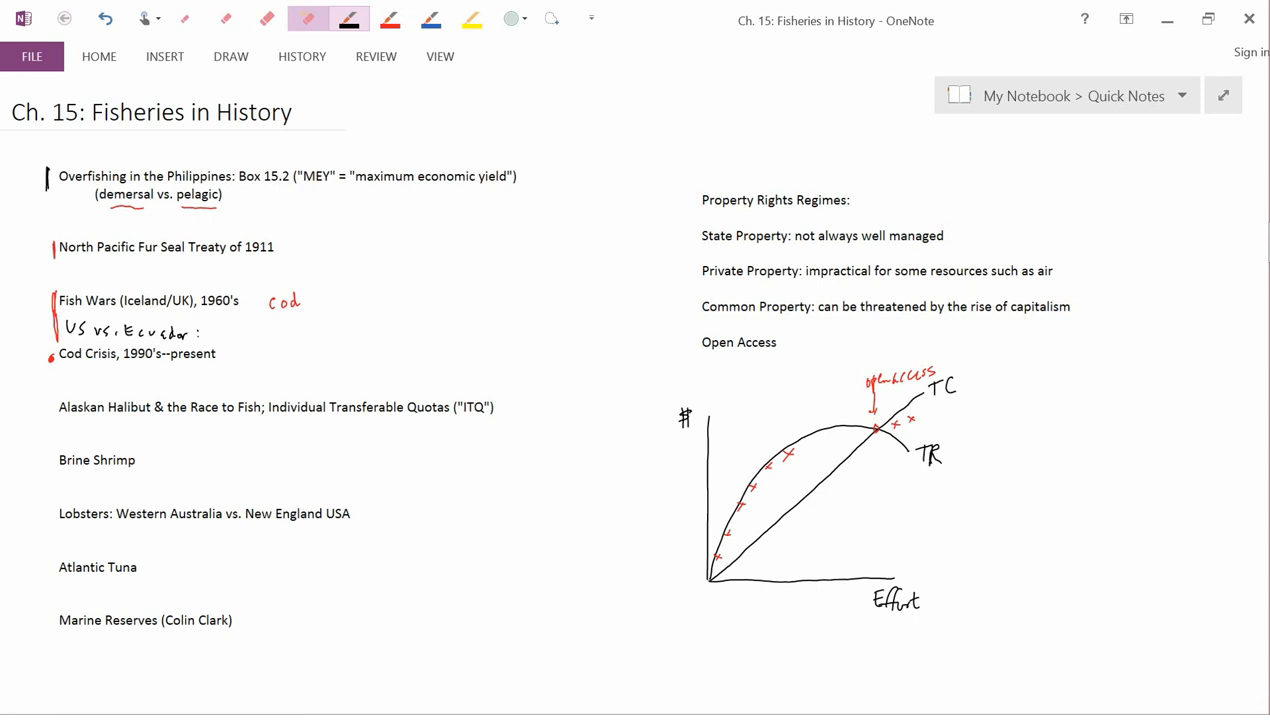